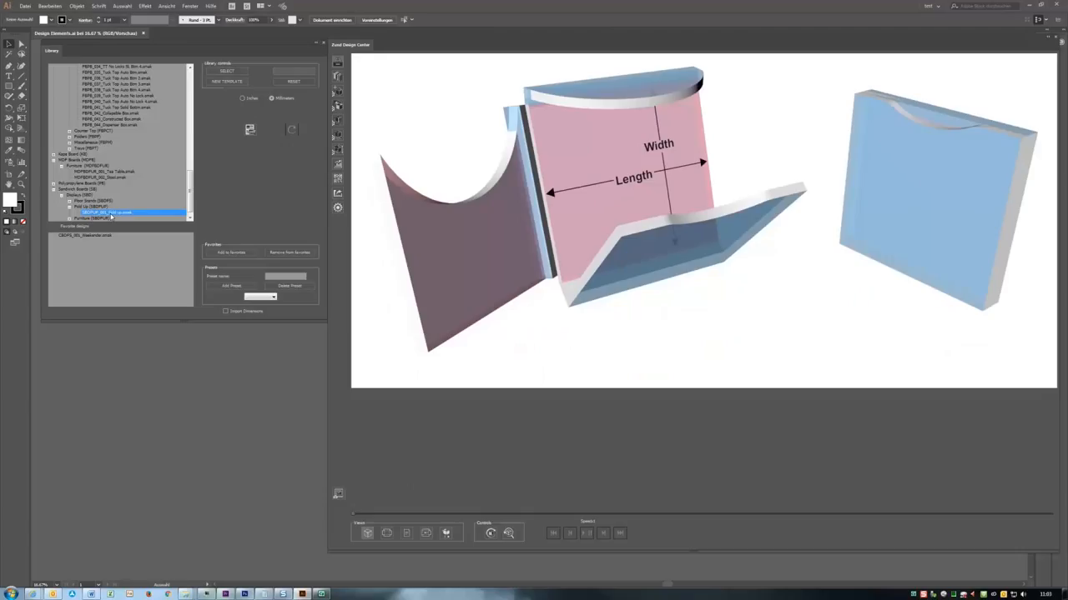
# Load the CBDFS_006 Multiple Shelf Display floor-stand template and select its Thickness value for editing.
pyautogui.click(105, 171)
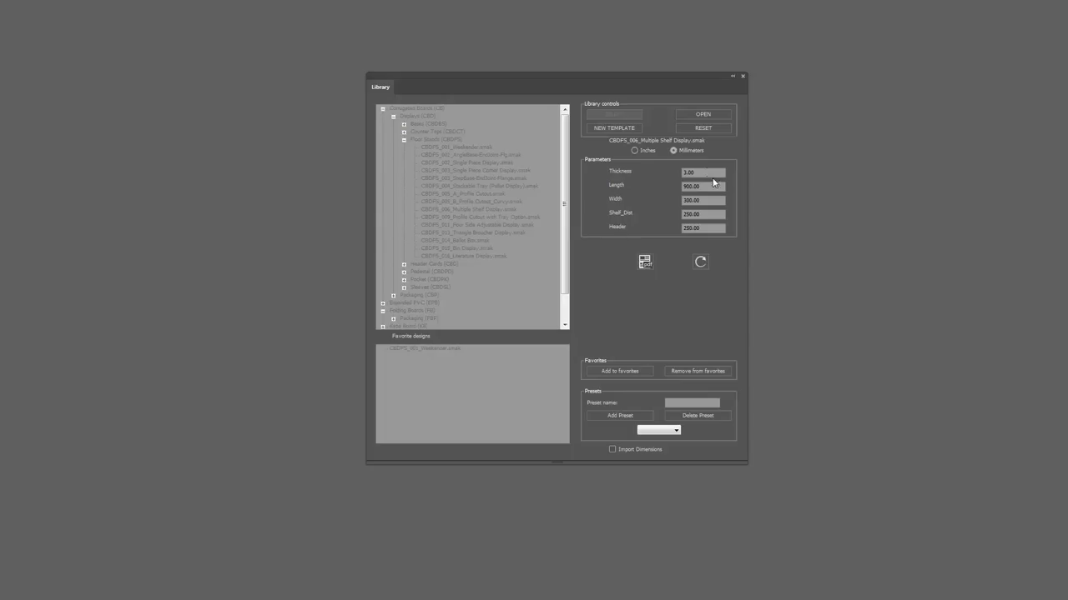
pyautogui.tripleClick(701, 172)
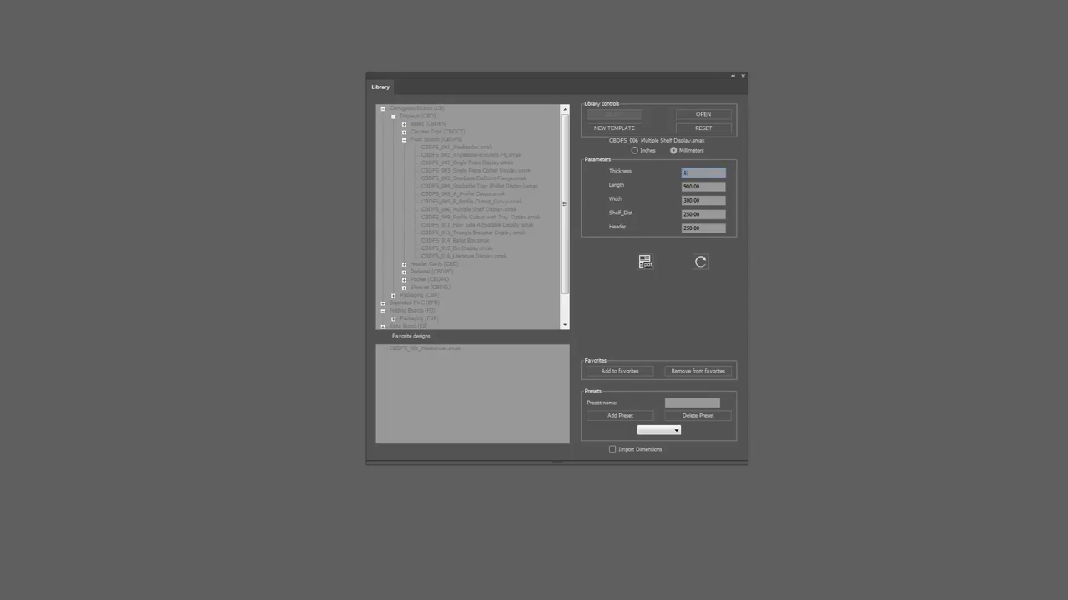